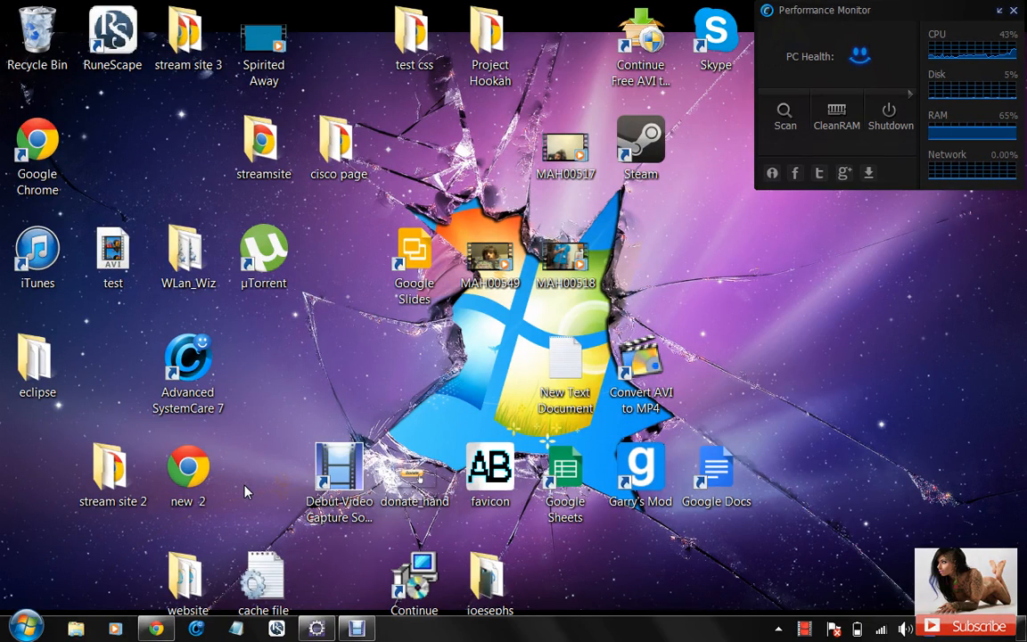
Run javac in a new Command Prompt to check whether the compiler is on the PATH
{"action": "left_click", "coordinate": [25, 628]}
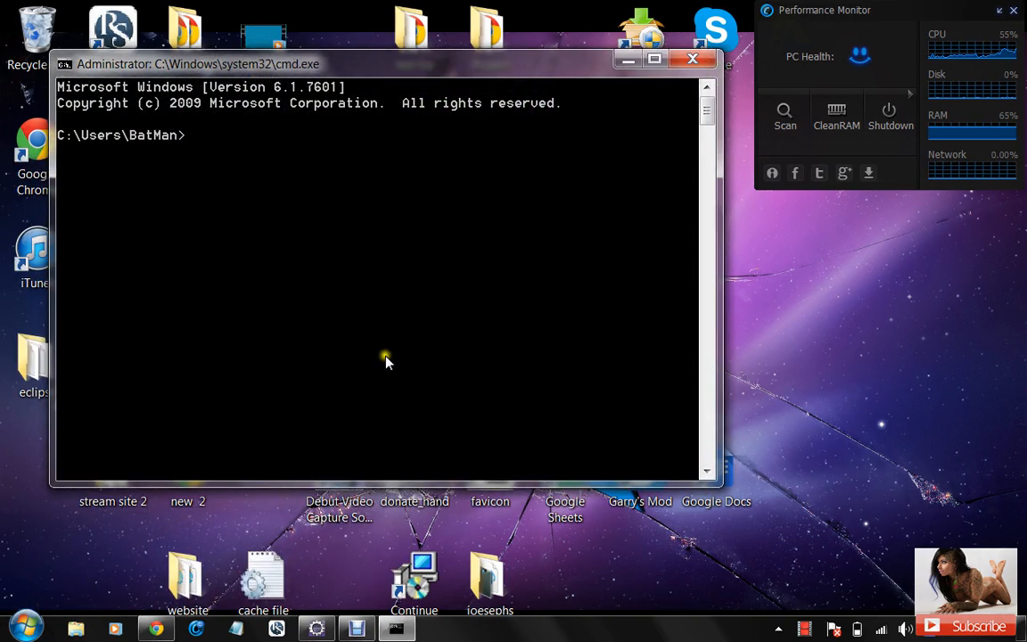
{"action": "type", "text": "javac"}
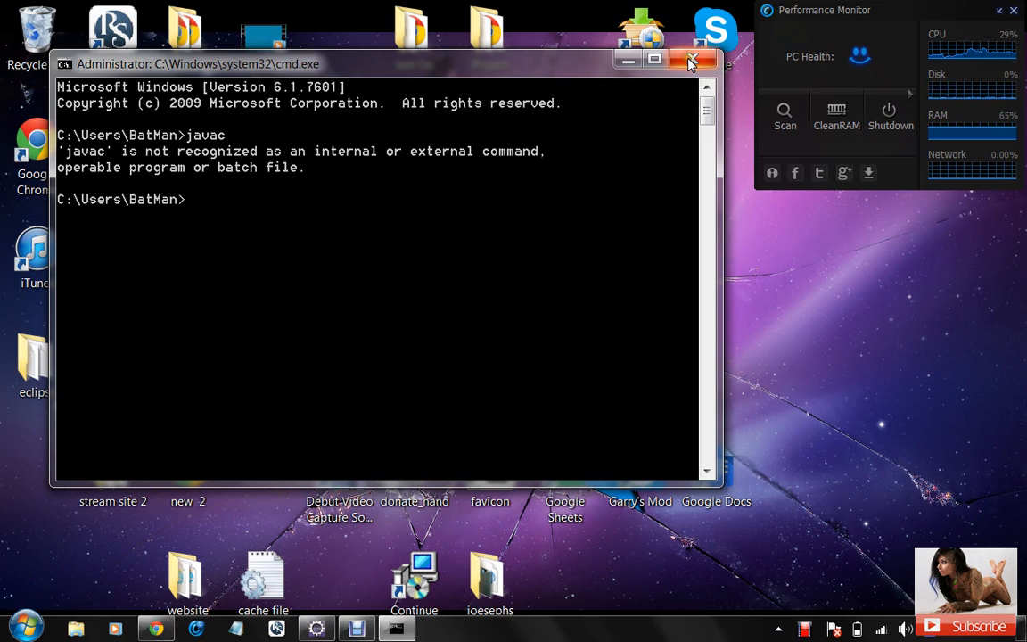
{"action": "mouse_move", "coordinate": [691, 64]}
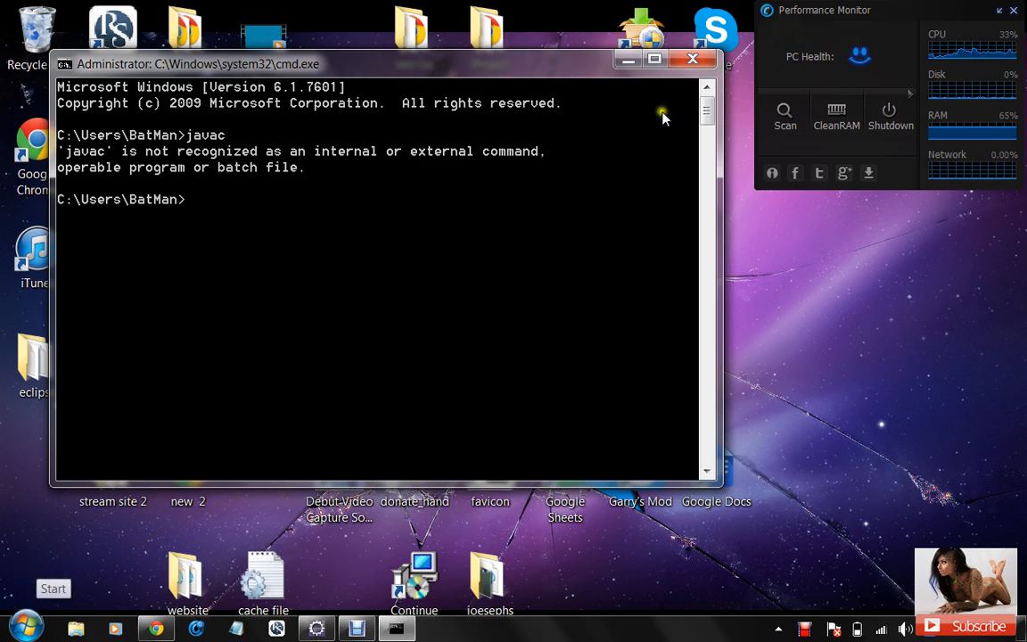
Browse to C:\Program Files\Java\jdk1.8.0_05\bin in Explorer and copy its full path
{"action": "left_click", "coordinate": [52, 589]}
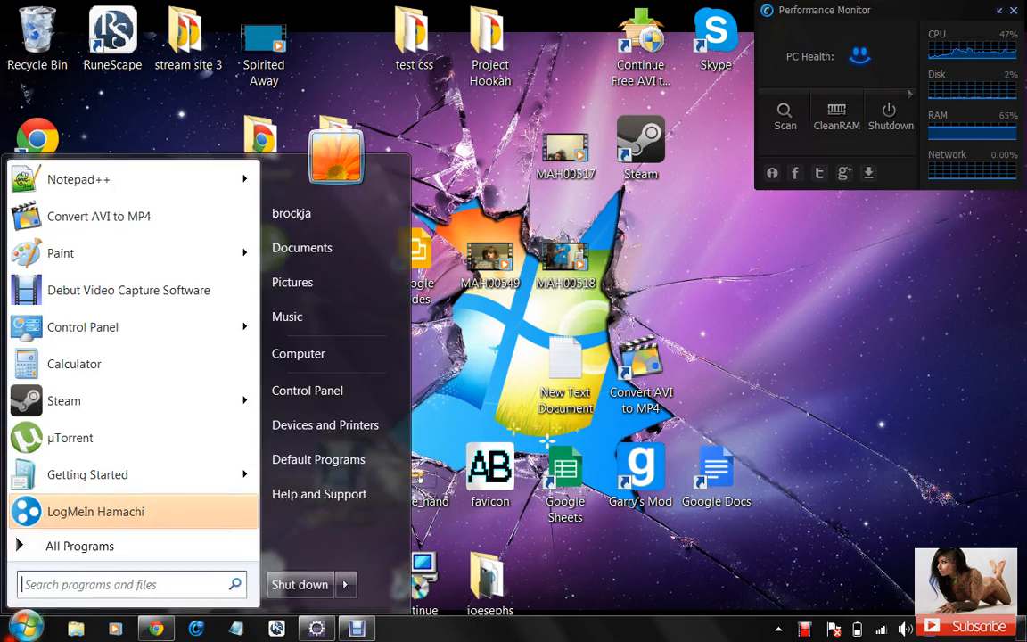
{"action": "mouse_move", "coordinate": [334, 425]}
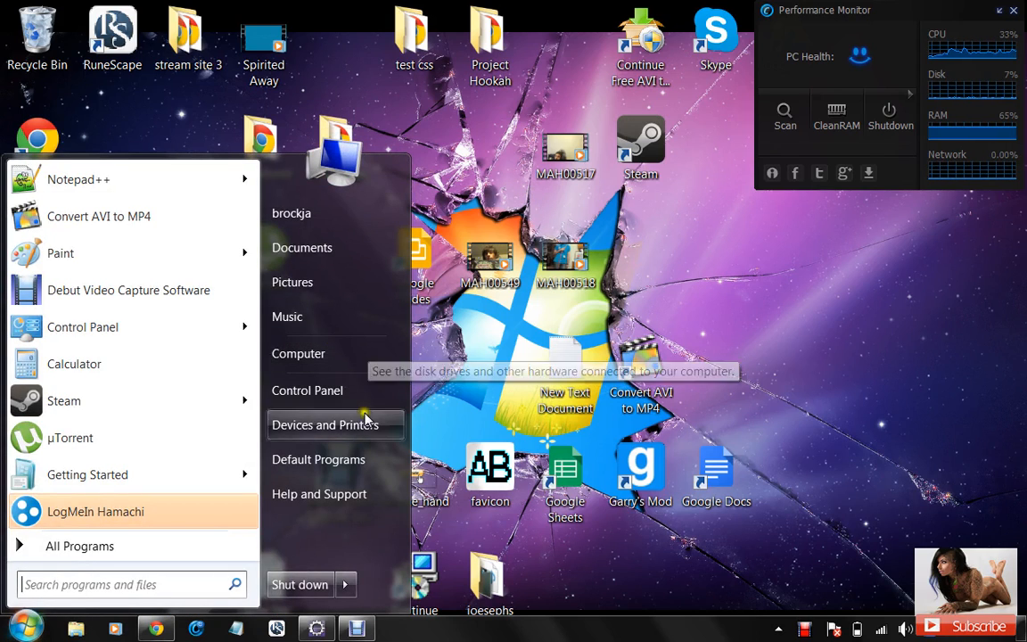
{"action": "mouse_move", "coordinate": [298, 353]}
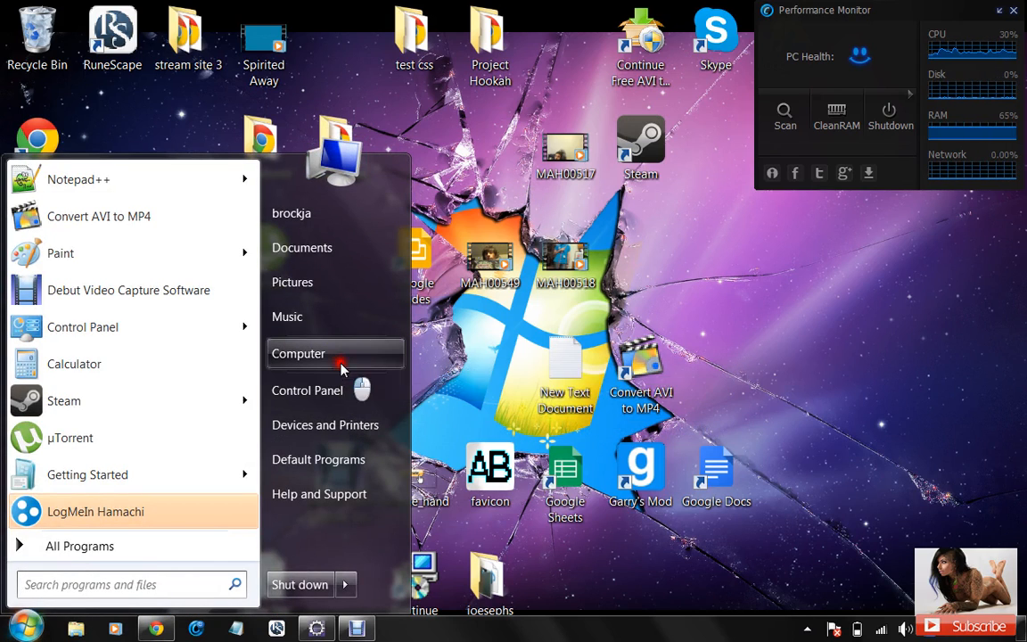
{"action": "left_click", "coordinate": [298, 353]}
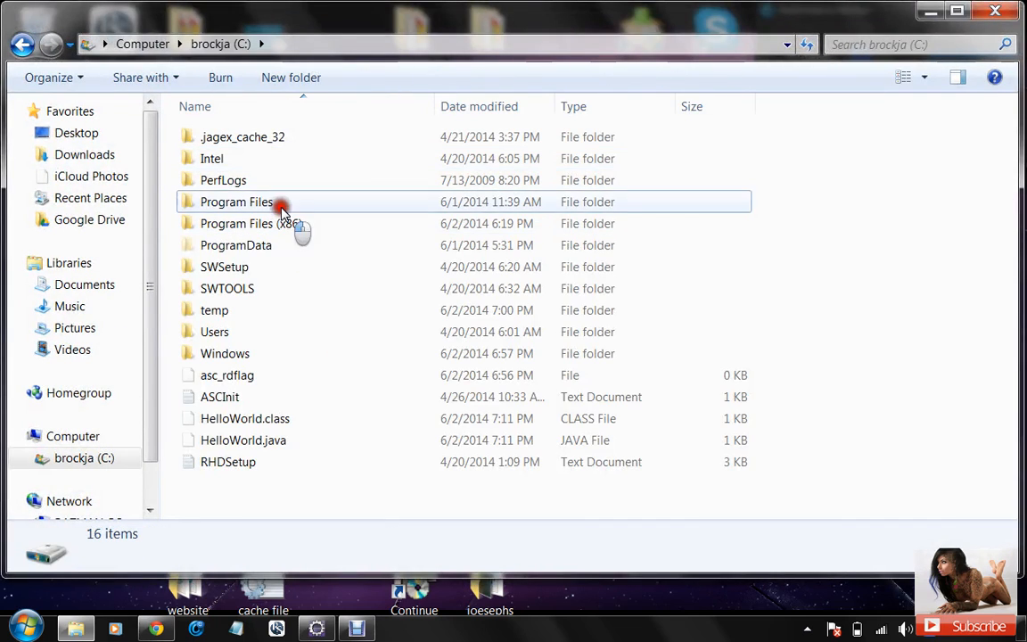
{"action": "double_click", "coordinate": [237, 202]}
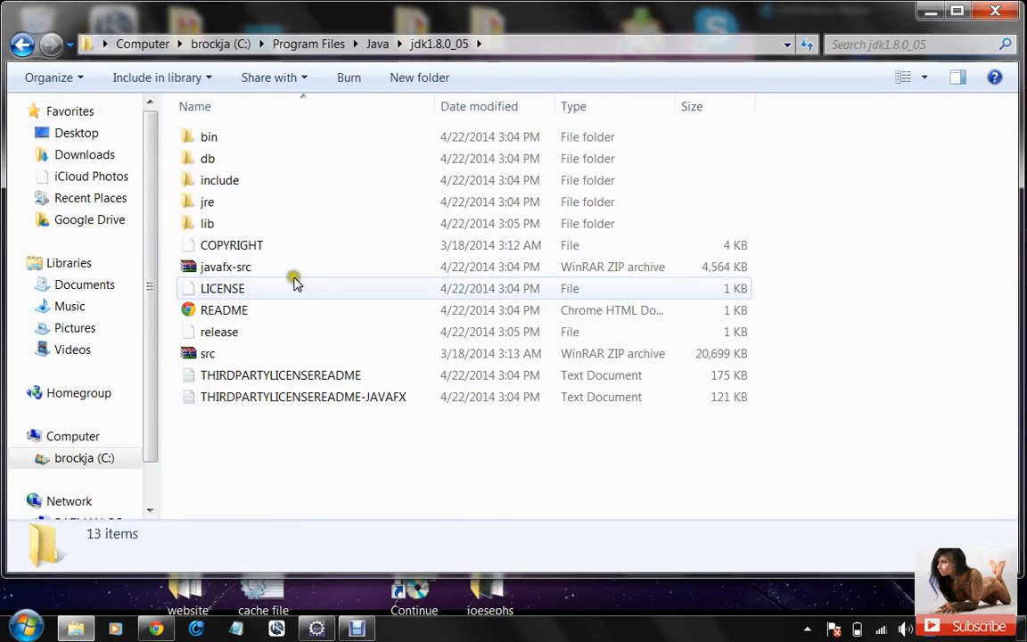
{"action": "left_click", "coordinate": [209, 137]}
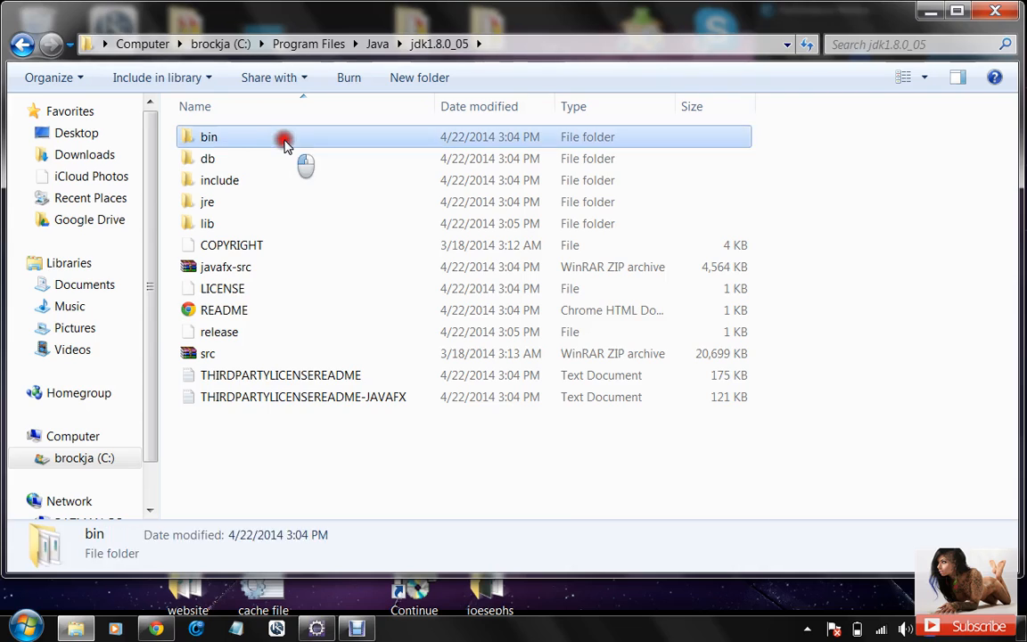
{"action": "double_click", "coordinate": [209, 136]}
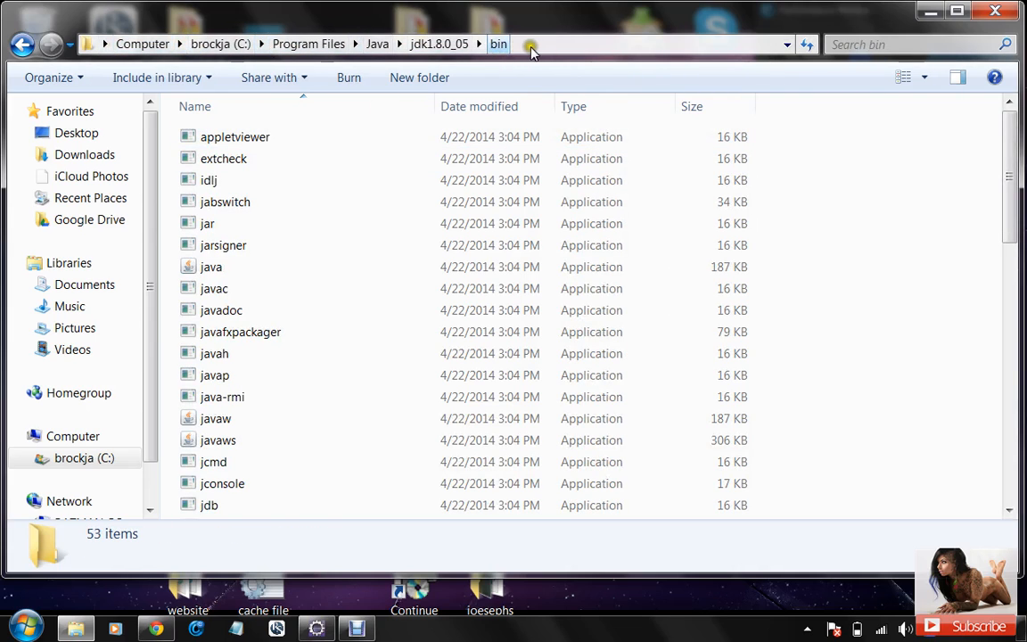
{"action": "mouse_move", "coordinate": [550, 49]}
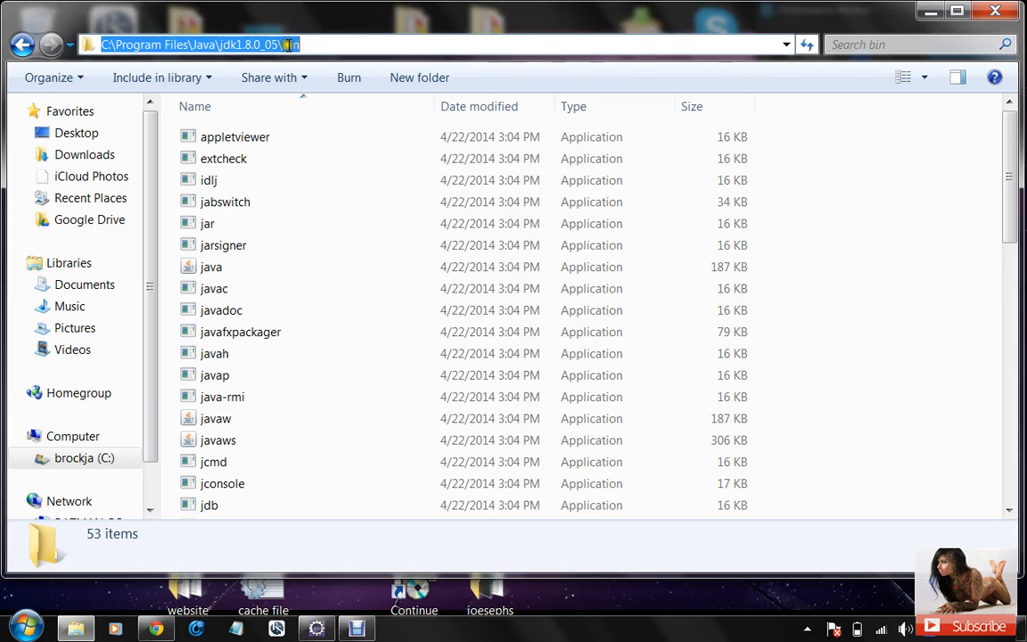
{"action": "right_click", "coordinate": [200, 45]}
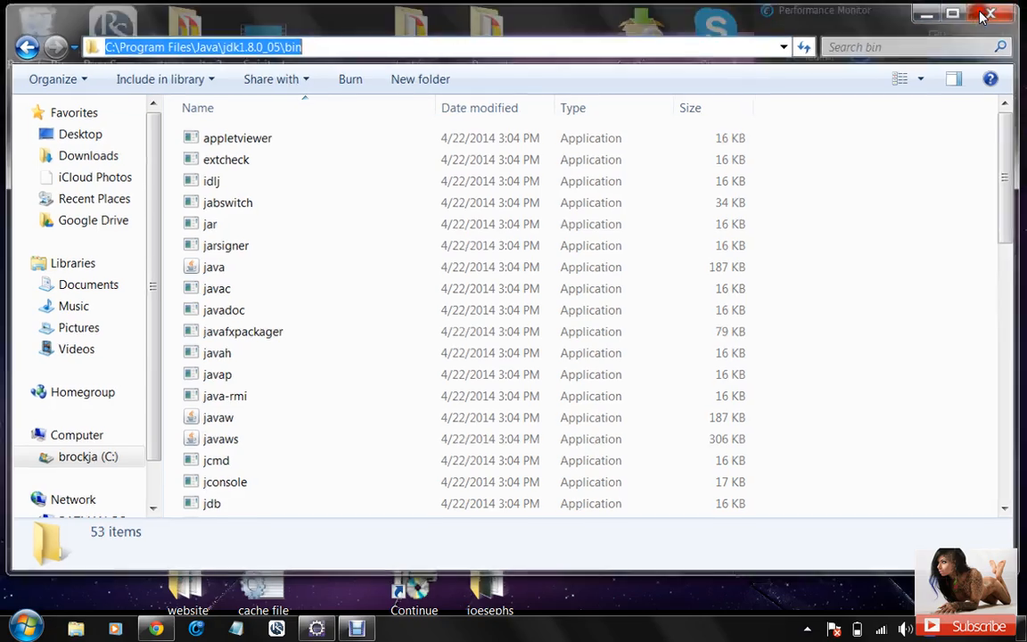
Search 'va' from Start and open 'Edit the system environment variables'
{"action": "left_click", "coordinate": [990, 15]}
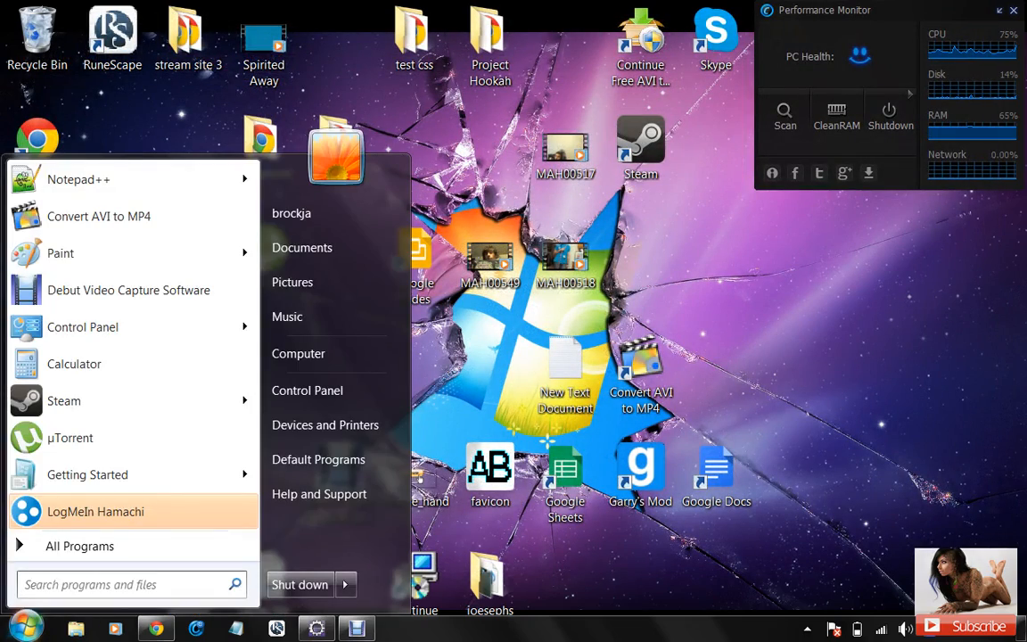
{"action": "type", "text": "vari"}
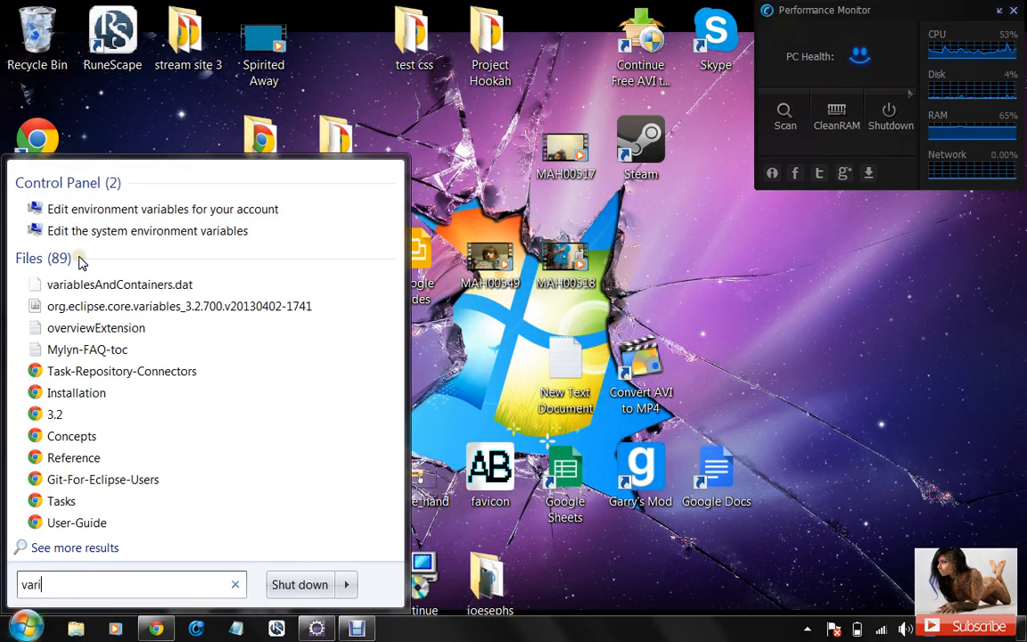
{"action": "mouse_move", "coordinate": [148, 230]}
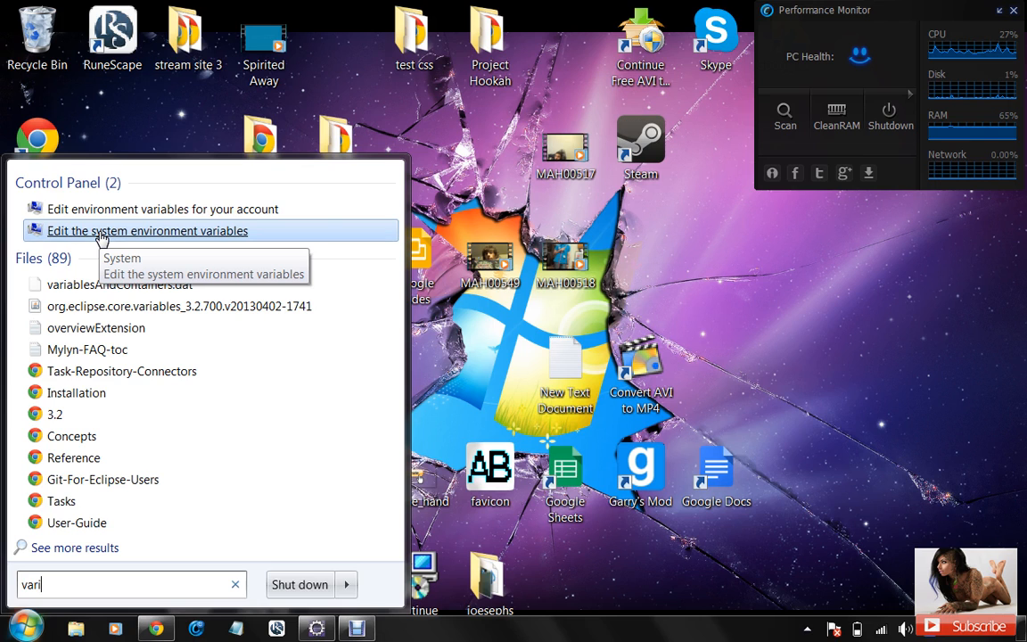
{"action": "left_click", "coordinate": [148, 231]}
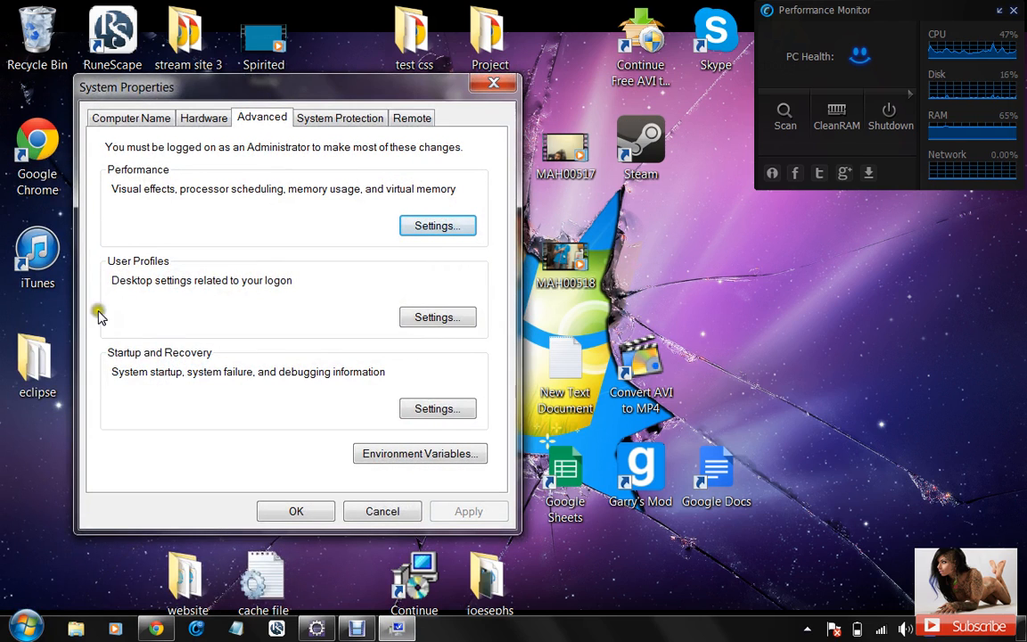
{"action": "left_click", "coordinate": [24, 627]}
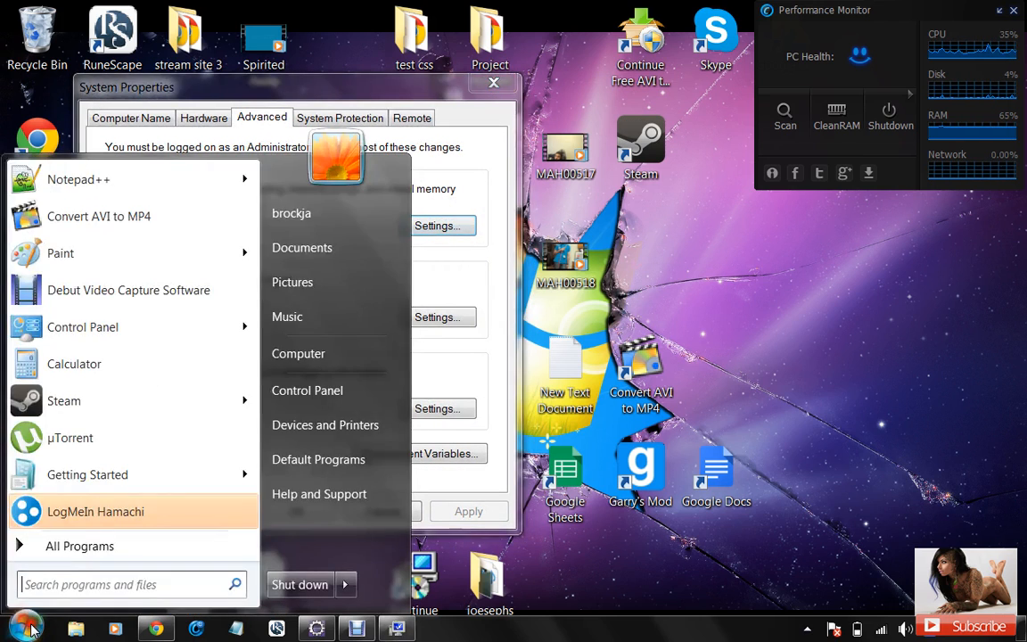
{"action": "right_click", "coordinate": [297, 353]}
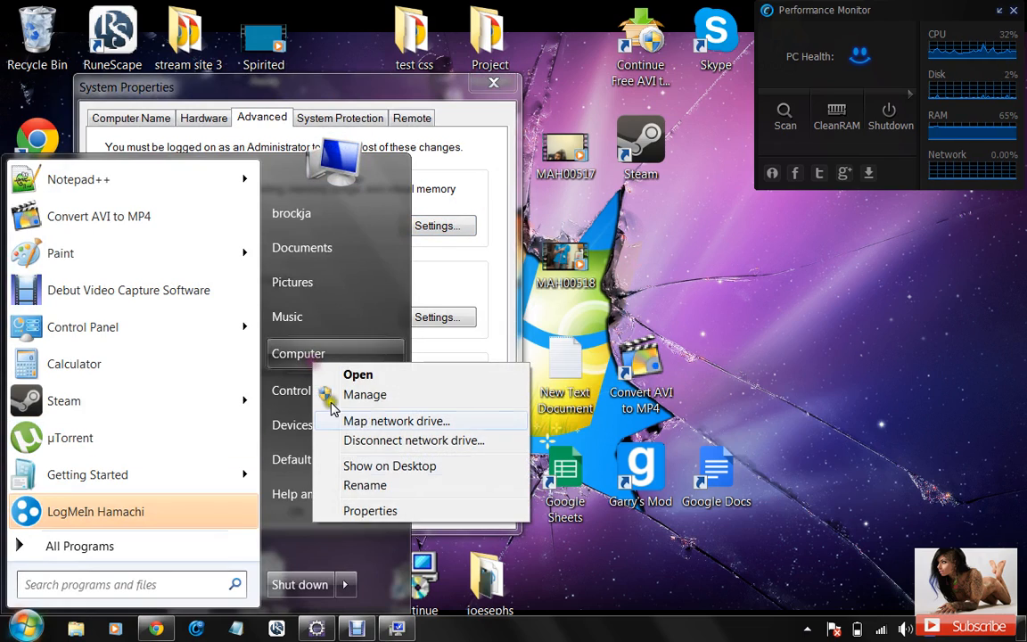
{"action": "left_click", "coordinate": [370, 510]}
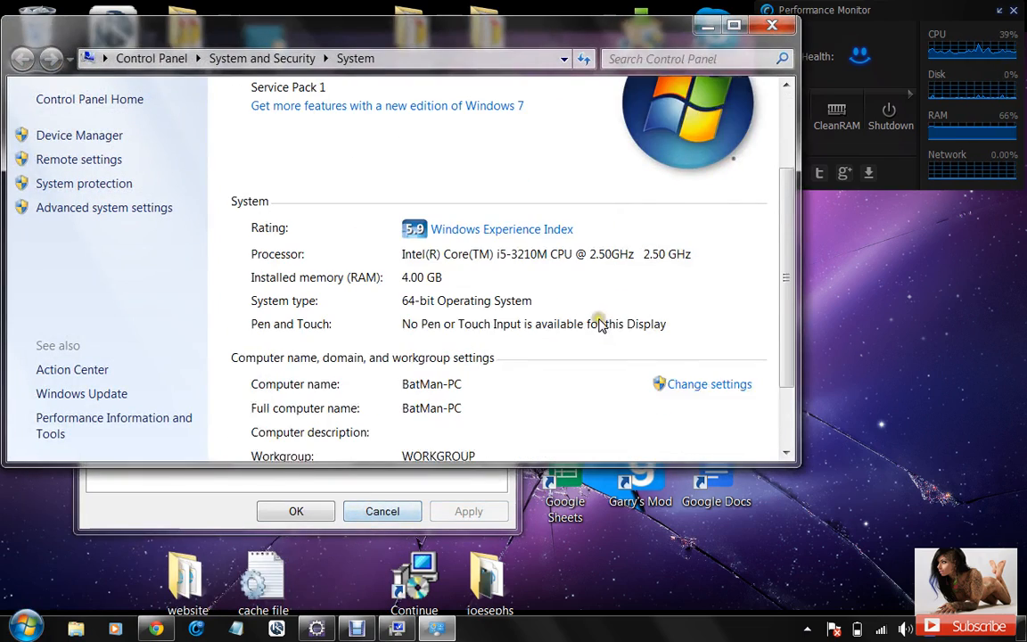
{"action": "left_click", "coordinate": [709, 384]}
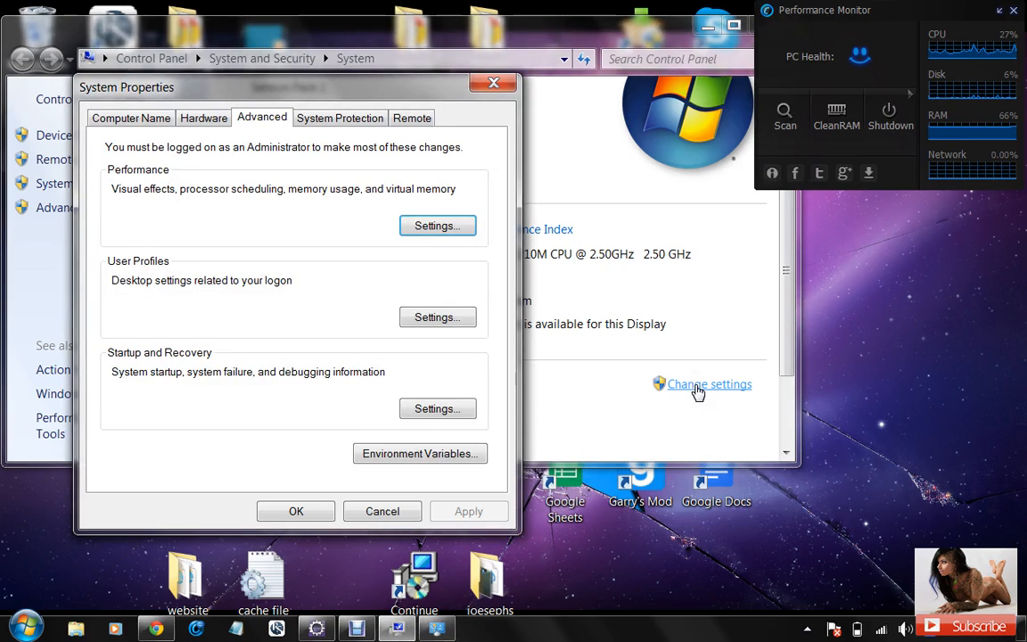
{"action": "mouse_move", "coordinate": [221, 319]}
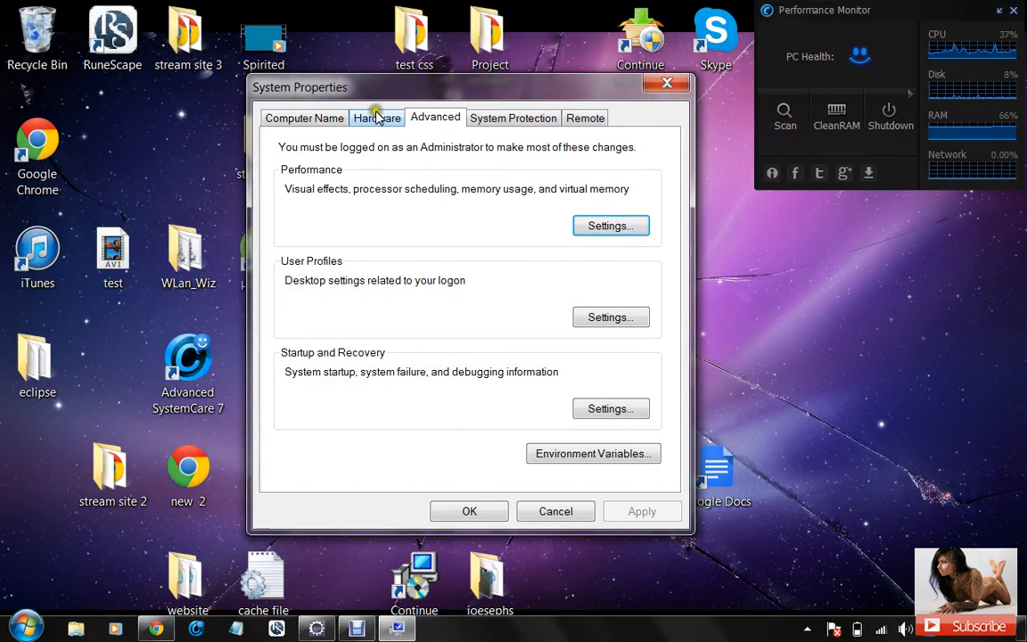
{"action": "left_click", "coordinate": [513, 116]}
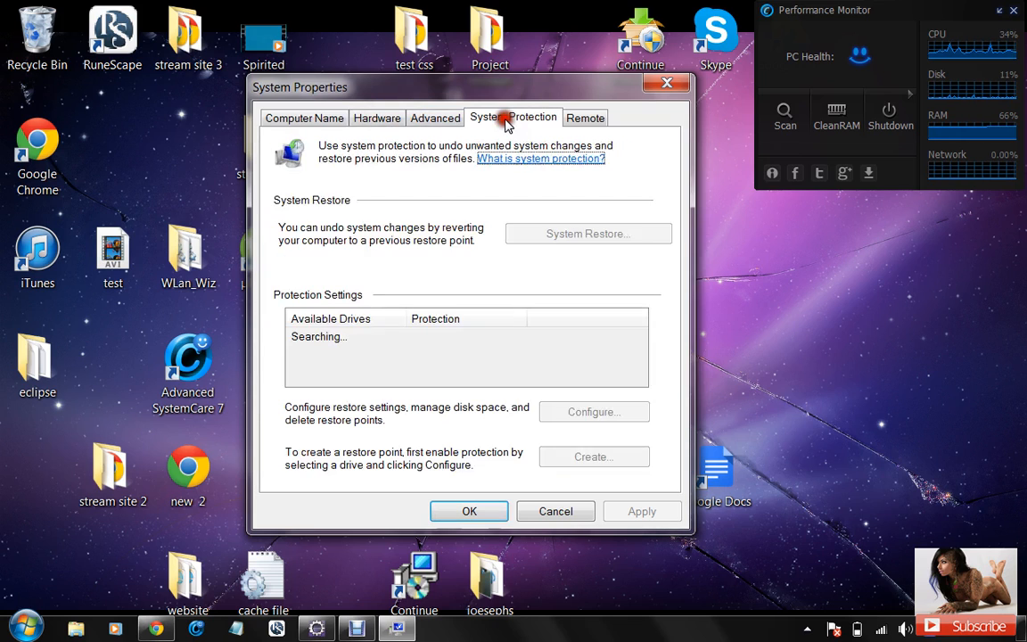
{"action": "left_click", "coordinate": [435, 118]}
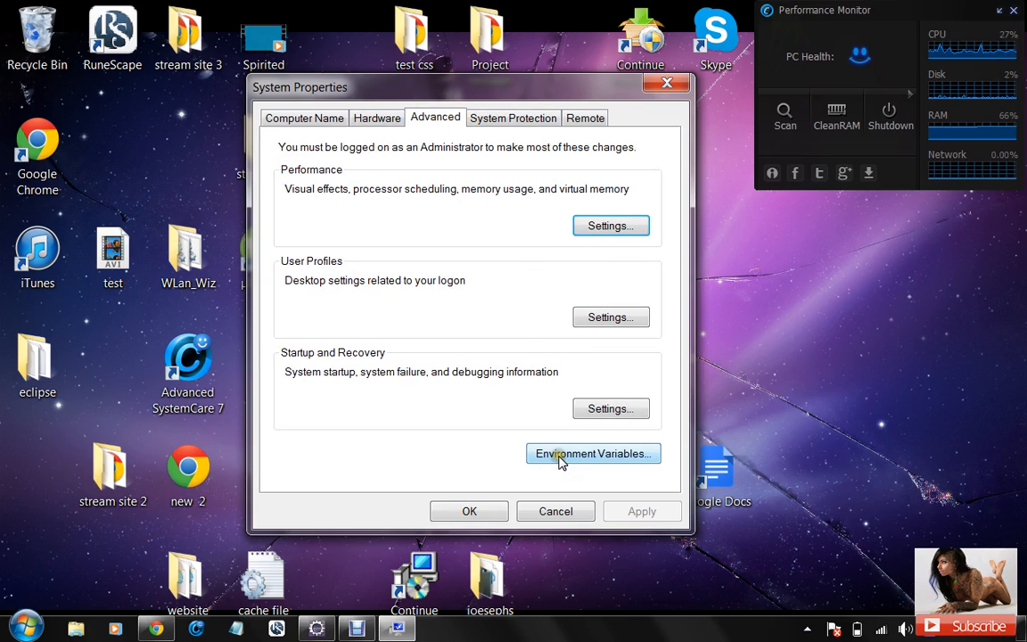
Add user variable PATH = C:\Program Files\Java\jdk1.8.0_05\bin and confirm both dialogs
{"action": "left_click", "coordinate": [593, 454]}
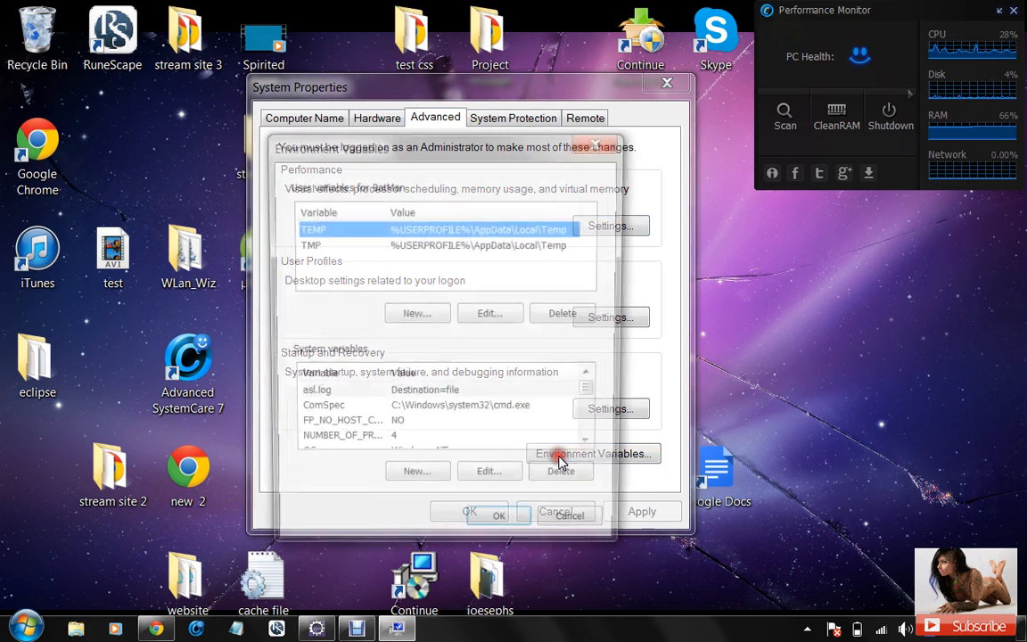
{"action": "left_click", "coordinate": [592, 454]}
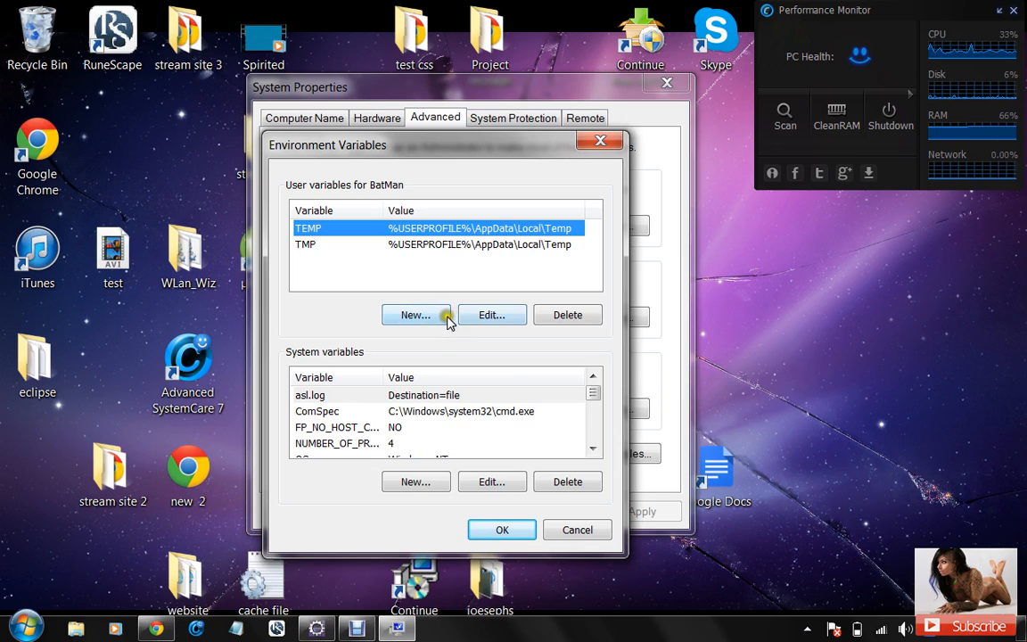
{"action": "left_click", "coordinate": [414, 315]}
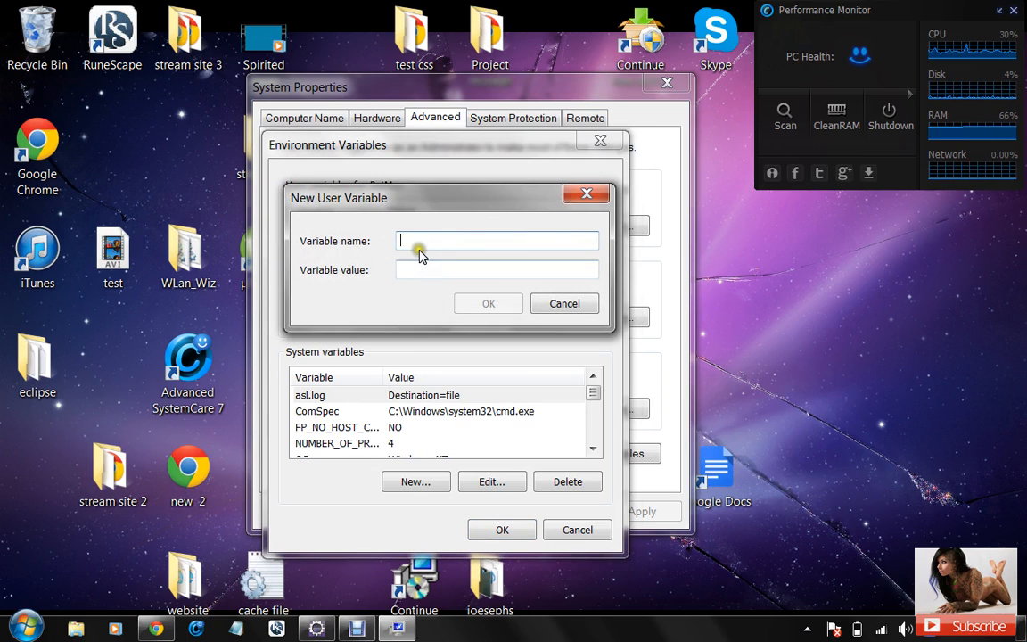
{"action": "type", "text": "PATH"}
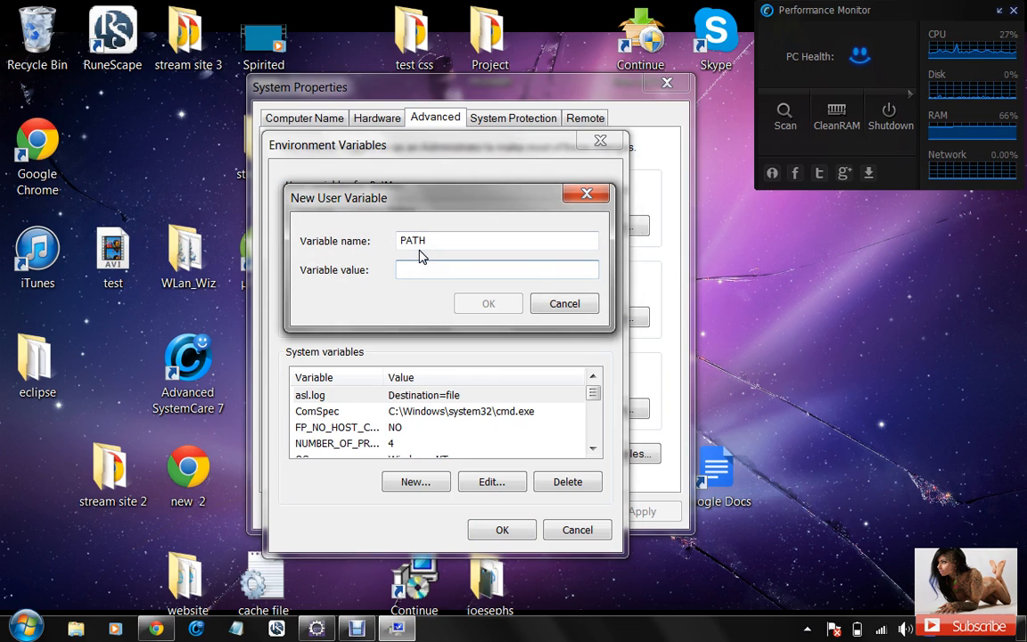
{"action": "type", "text": "C:\\Program Files\\Java\\jdk1.8.0_05\\bin"}
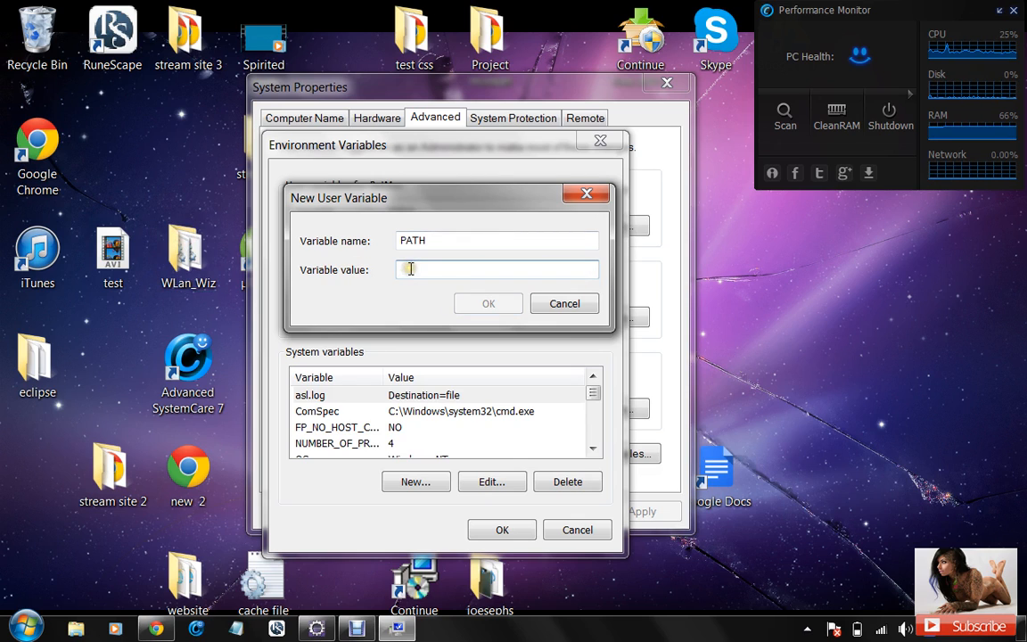
{"action": "type", "text": "C:\\Program Files\\Java\\jdk1.8.0_05\\bin"}
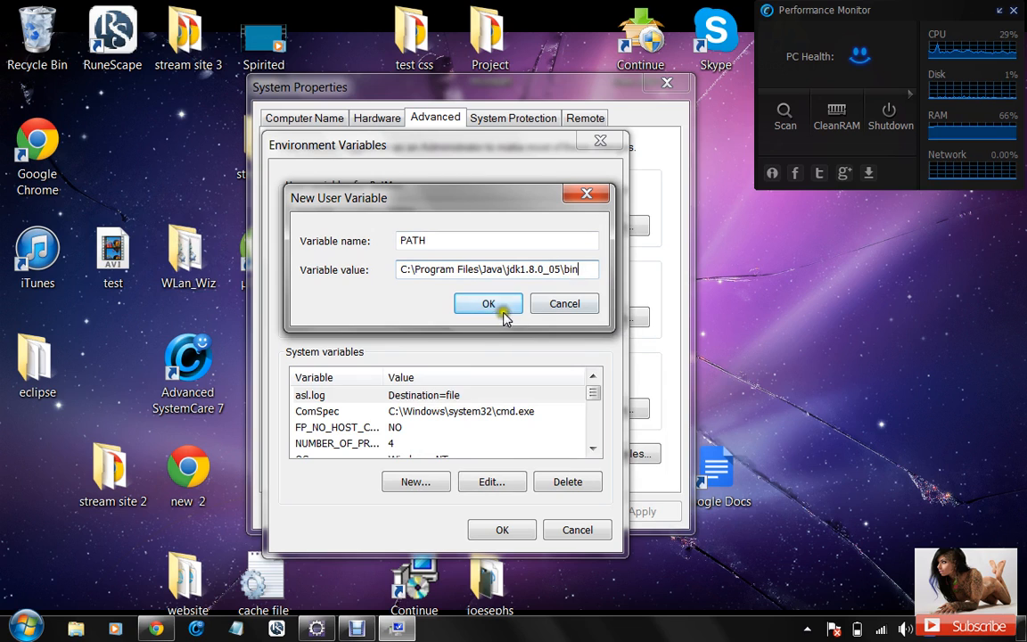
{"action": "left_click", "coordinate": [488, 303]}
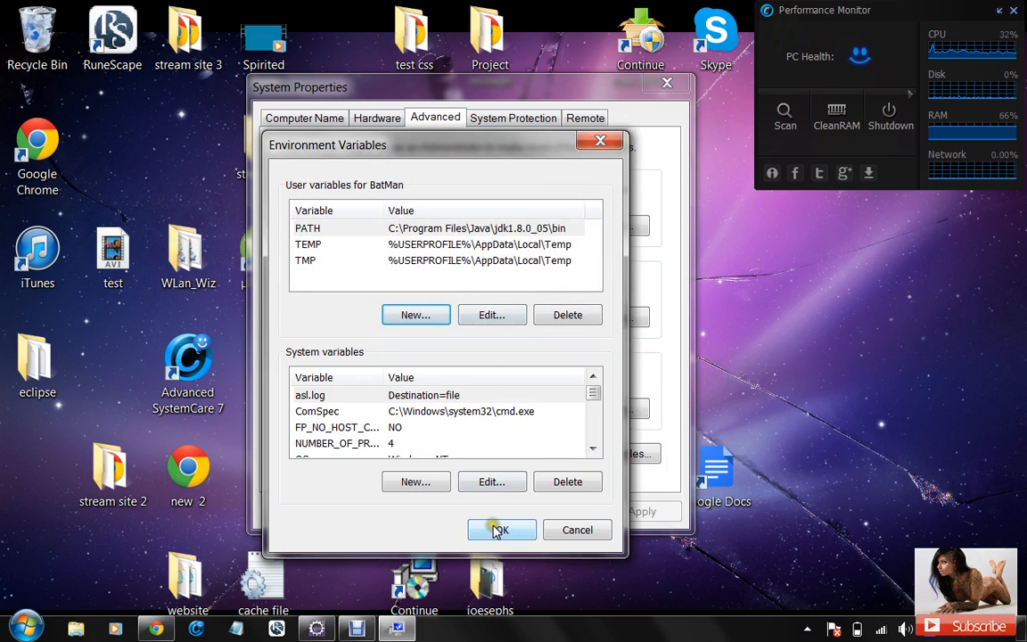
{"action": "left_click", "coordinate": [501, 530]}
{"action": "type", "text": "cmd"}
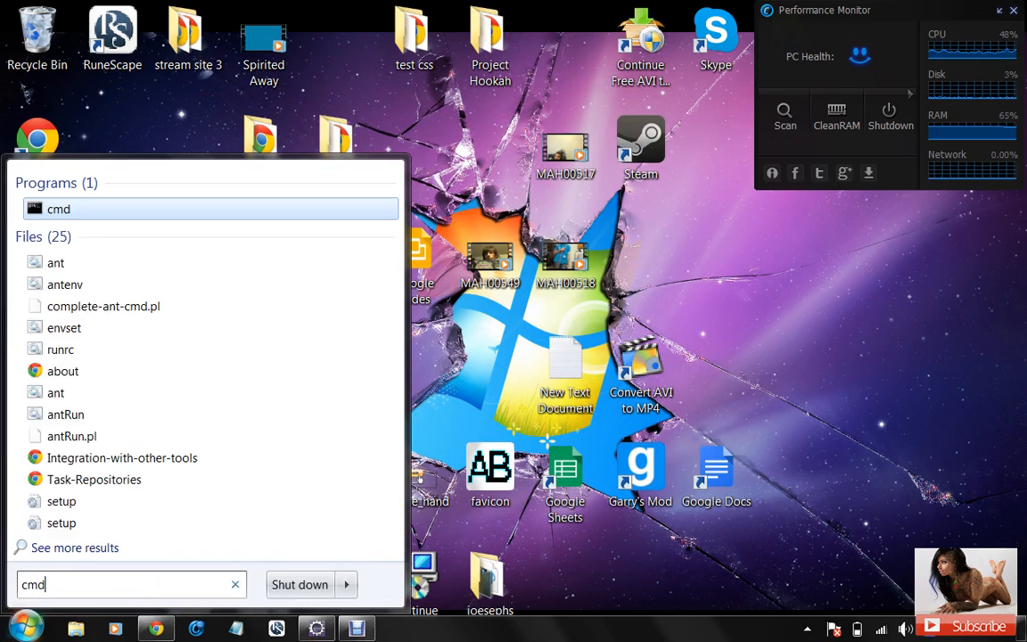
Open Command Prompt, change to C:\ and compile HelloWorld.java with javac
{"action": "left_click", "coordinate": [58, 208]}
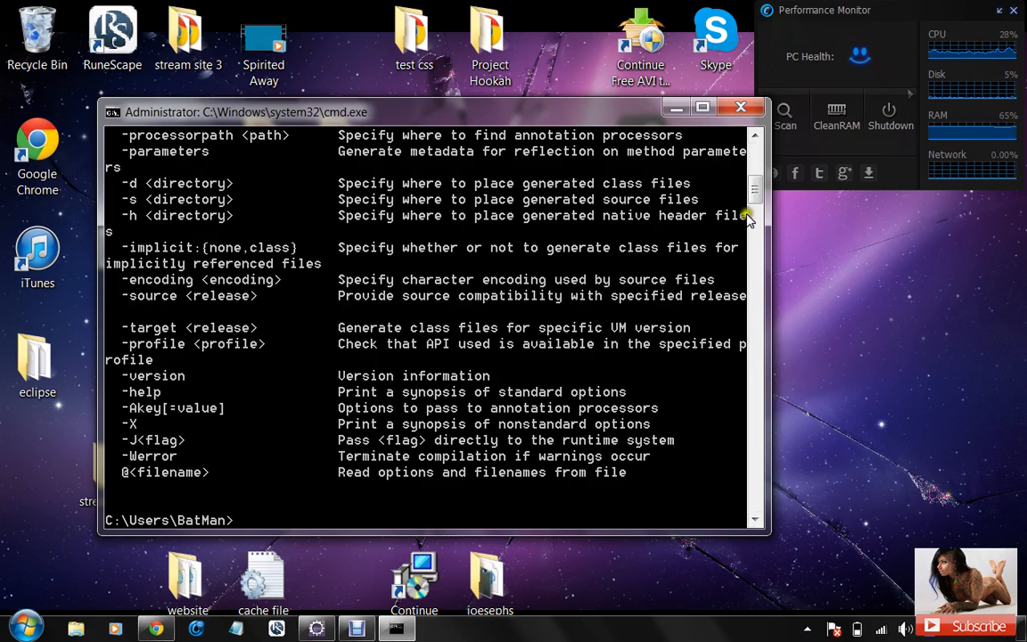
{"action": "scroll", "scroll_direction": "down", "scroll_amount": 3}
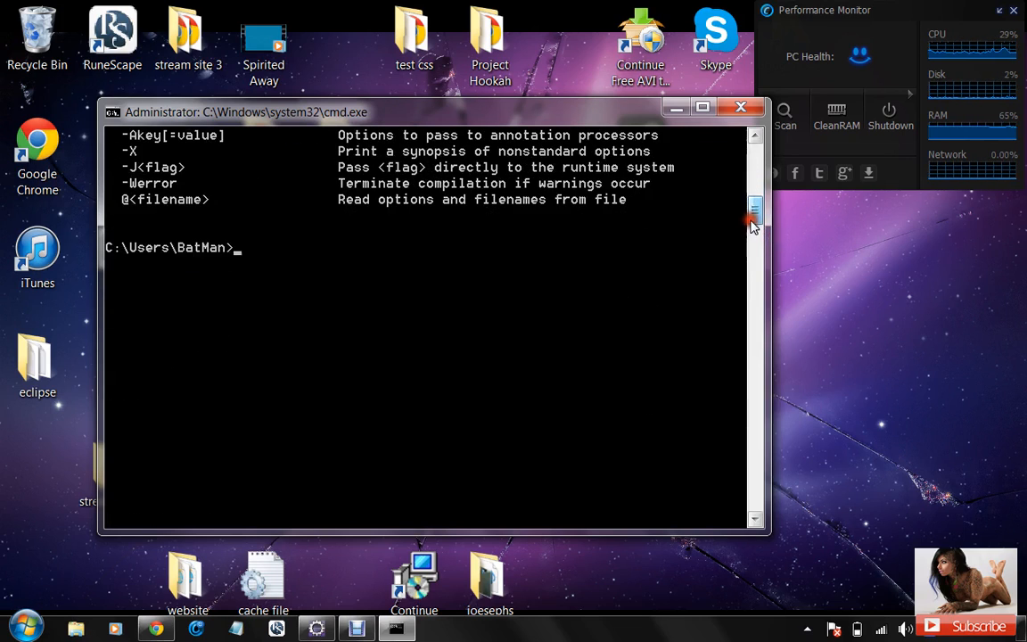
{"action": "type", "text": "cd/"}
{"action": "type", "text": "H"}
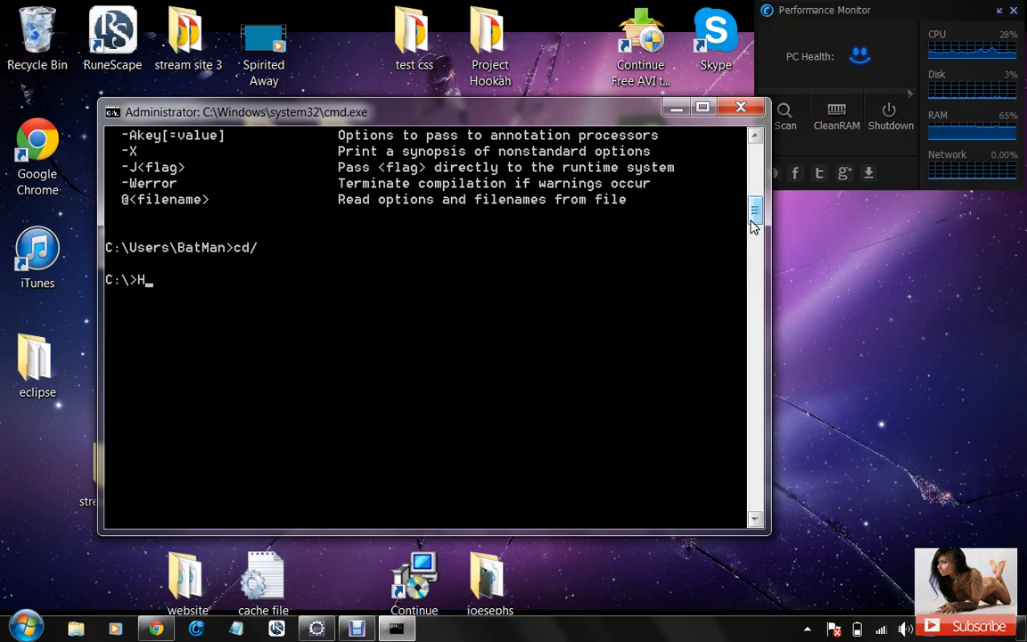
{"action": "type", "text": "java"}
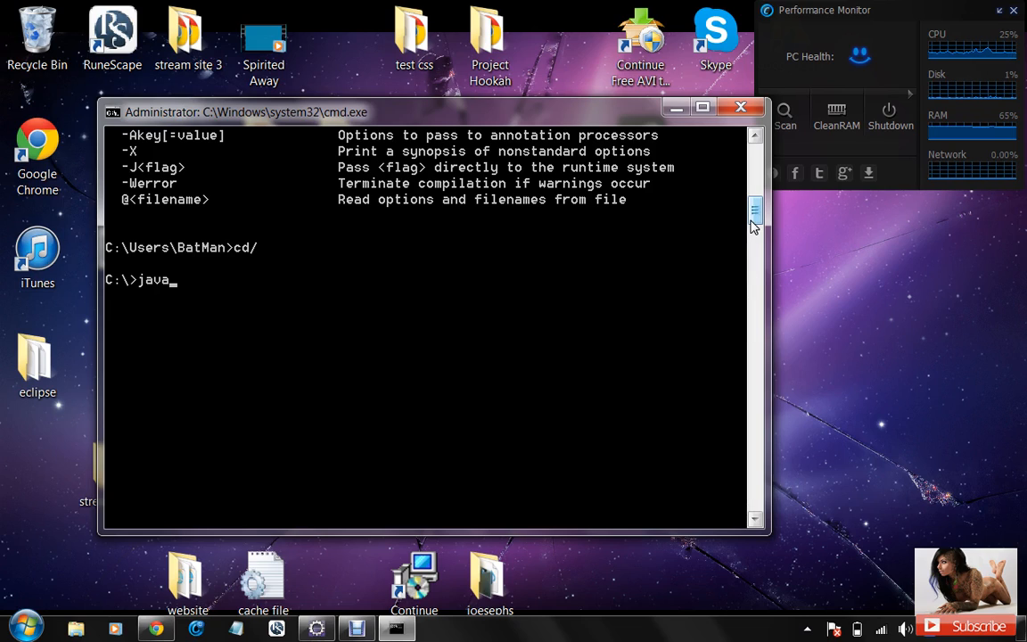
{"action": "type", "text": "c"}
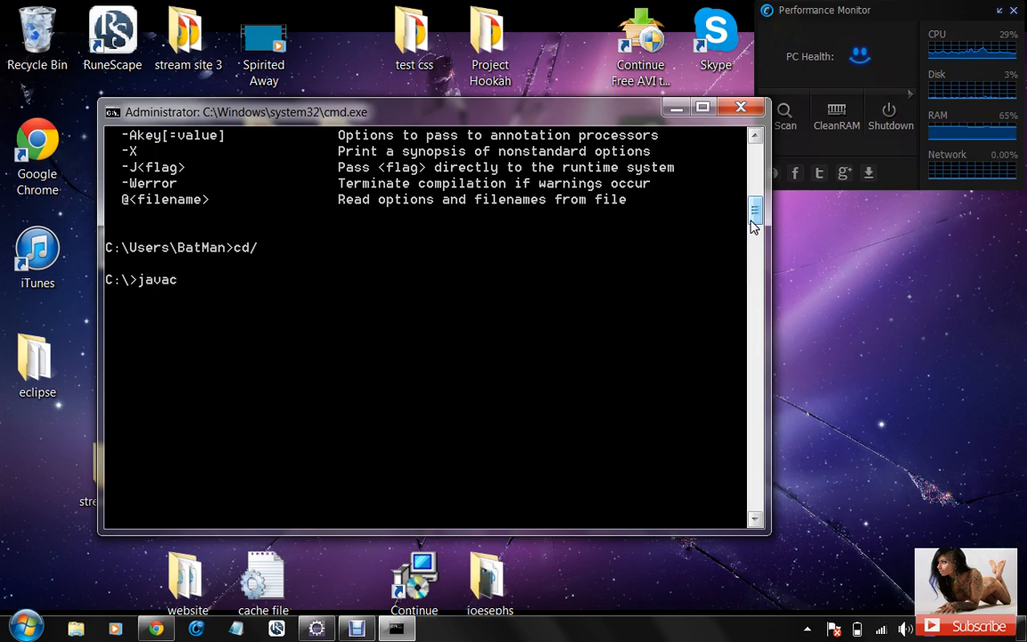
{"action": "type", "text": "He"}
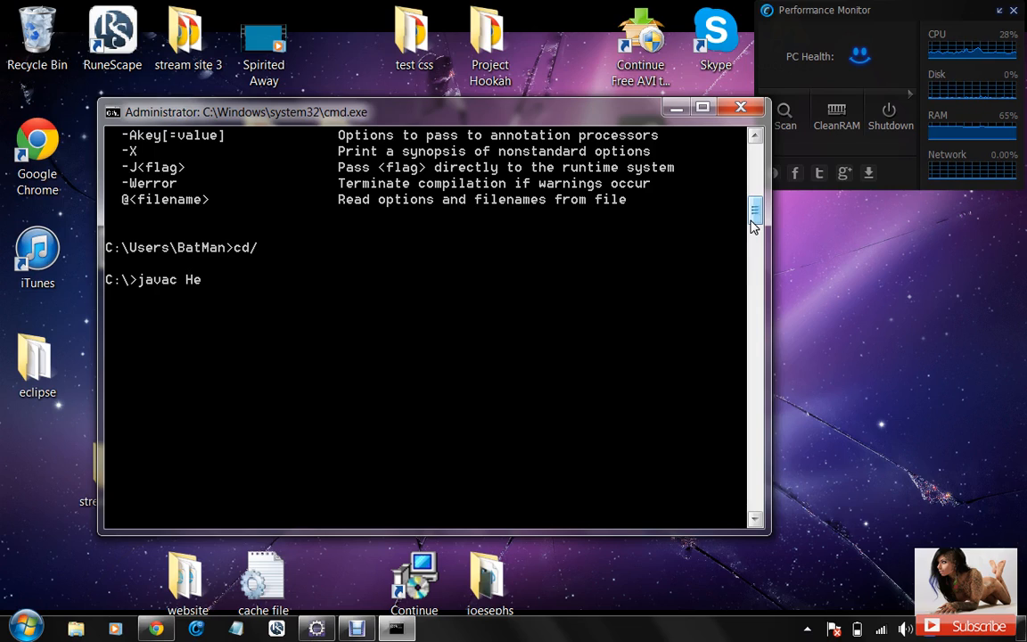
{"action": "type", "text": "lloWor"}
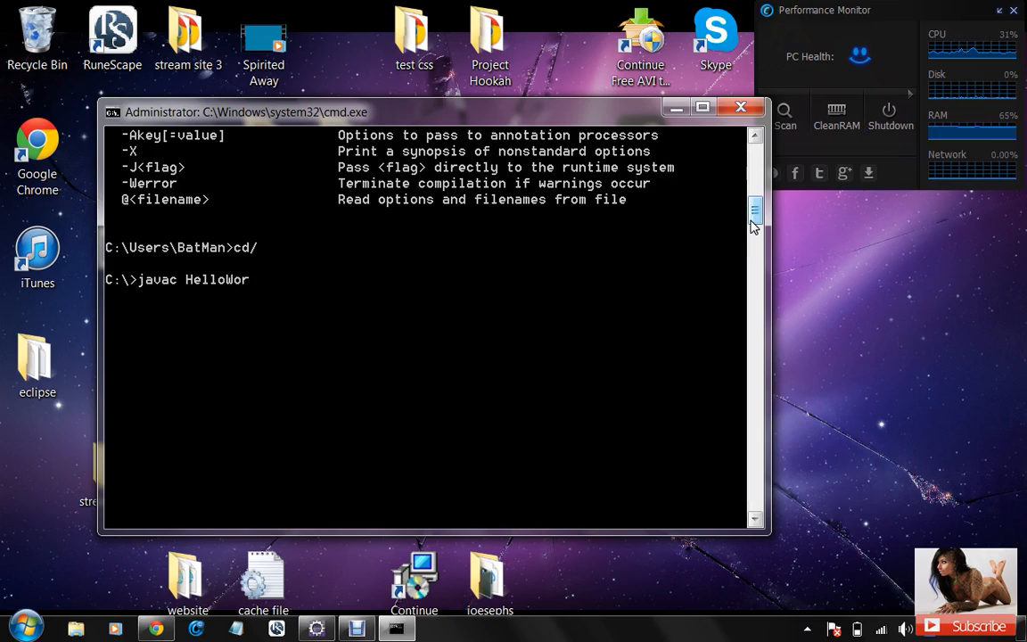
{"action": "type", "text": "ld.java"}
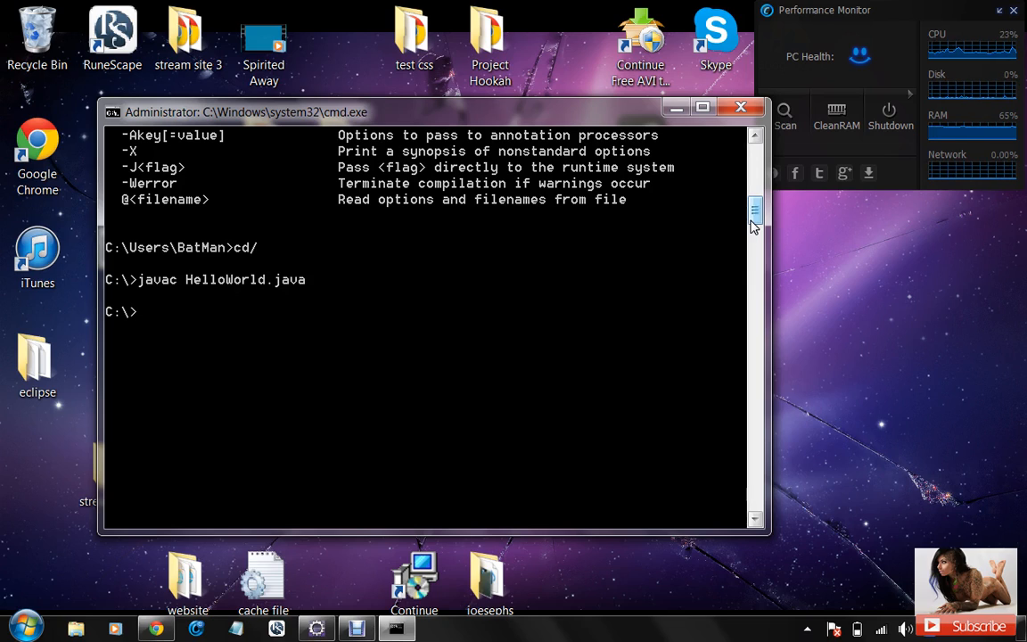
Run java HelloWorld so it prints 'Hello, World'
{"action": "type", "text": "java"}
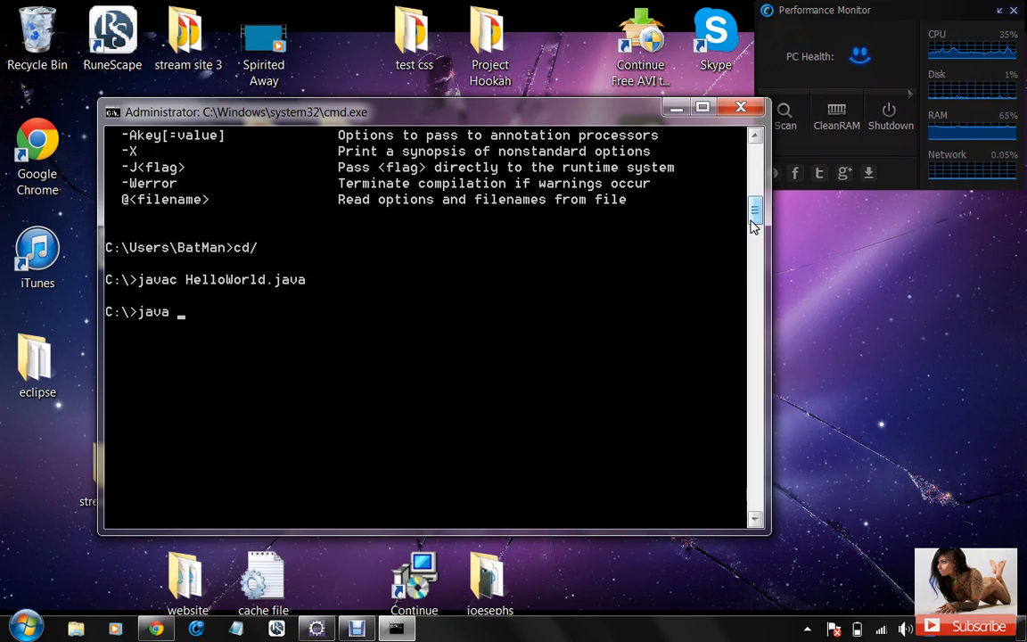
{"action": "type", "text": "Hel"}
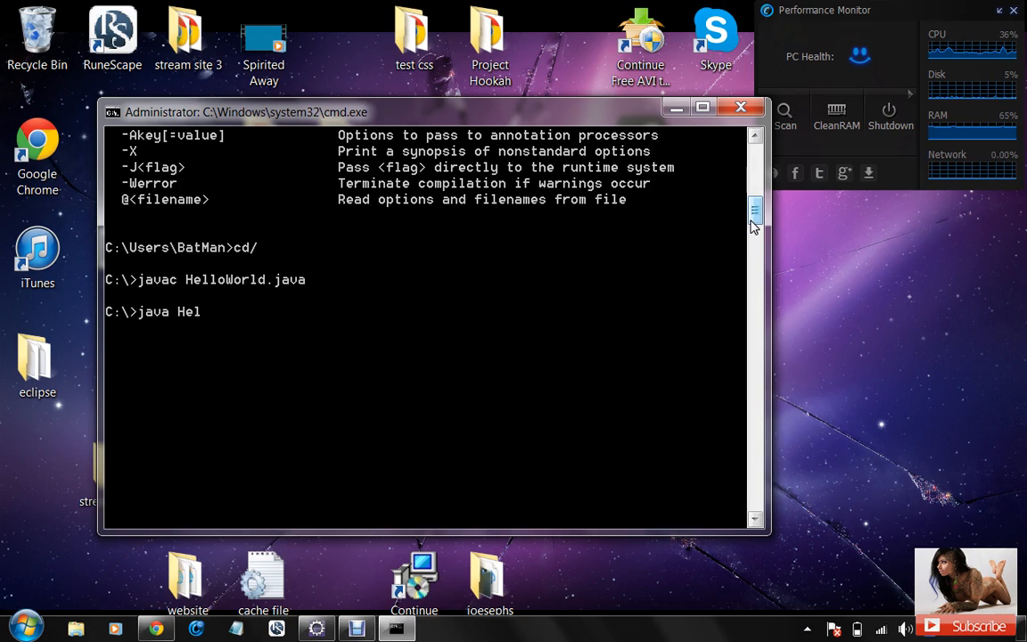
{"action": "type", "text": "loWorld"}
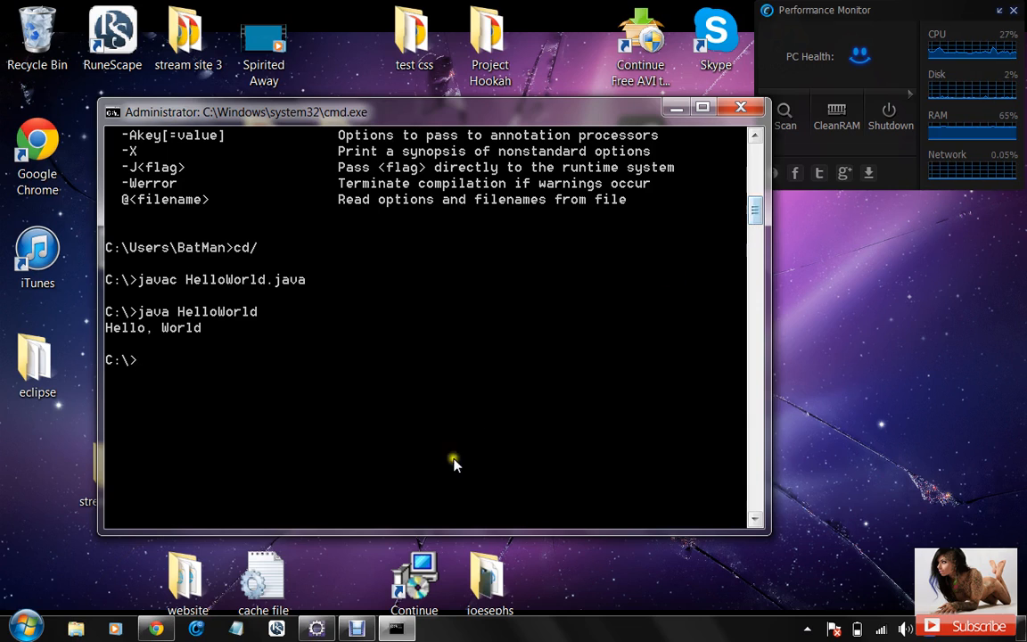
{"action": "left_click", "coordinate": [25, 627]}
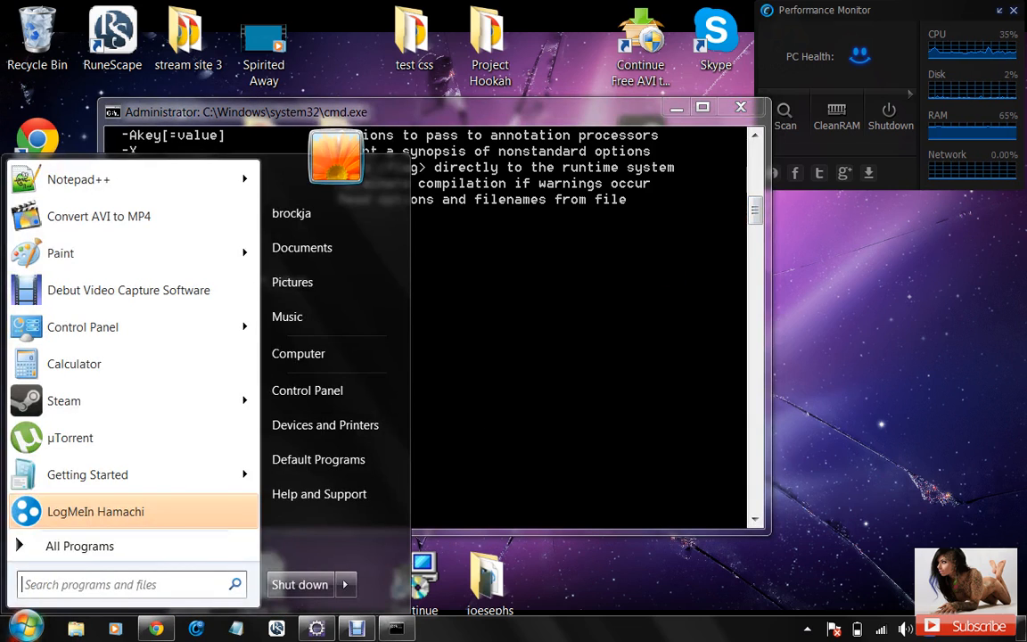
{"action": "left_click", "coordinate": [299, 353]}
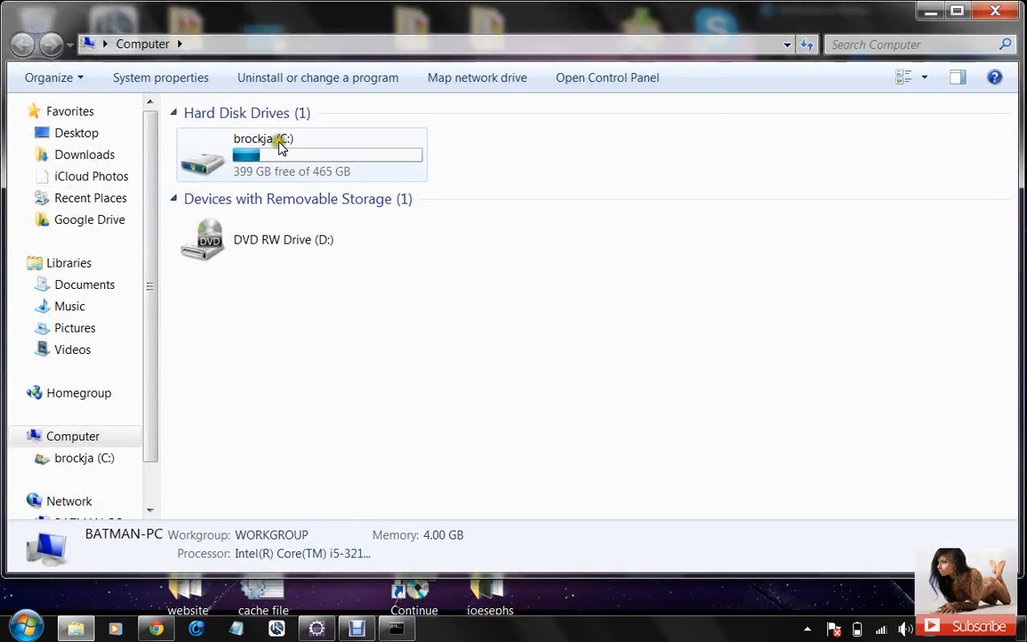
{"action": "double_click", "coordinate": [268, 154]}
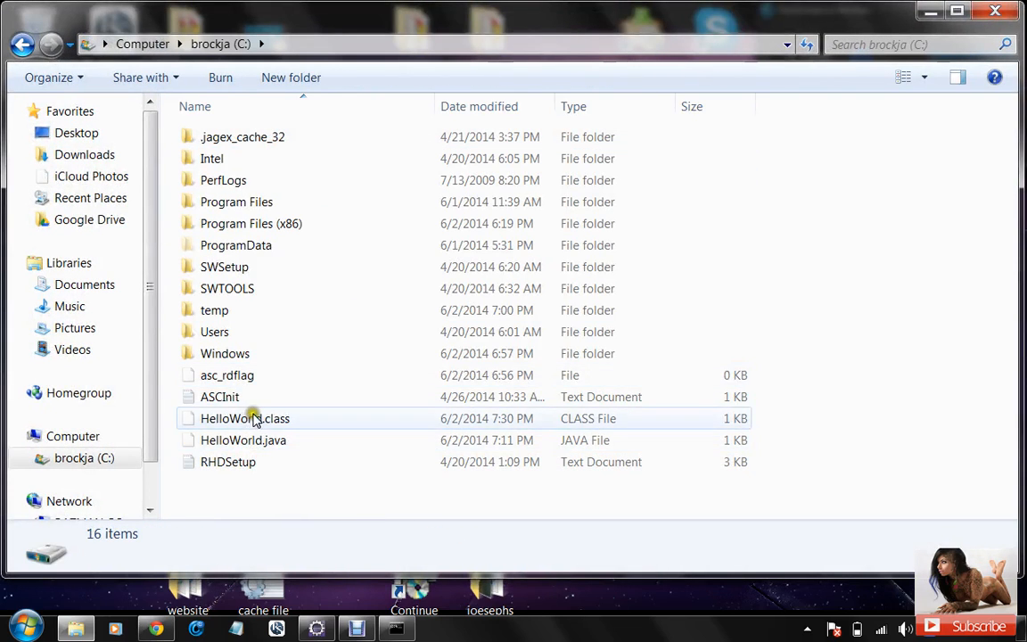
{"action": "left_click", "coordinate": [245, 418]}
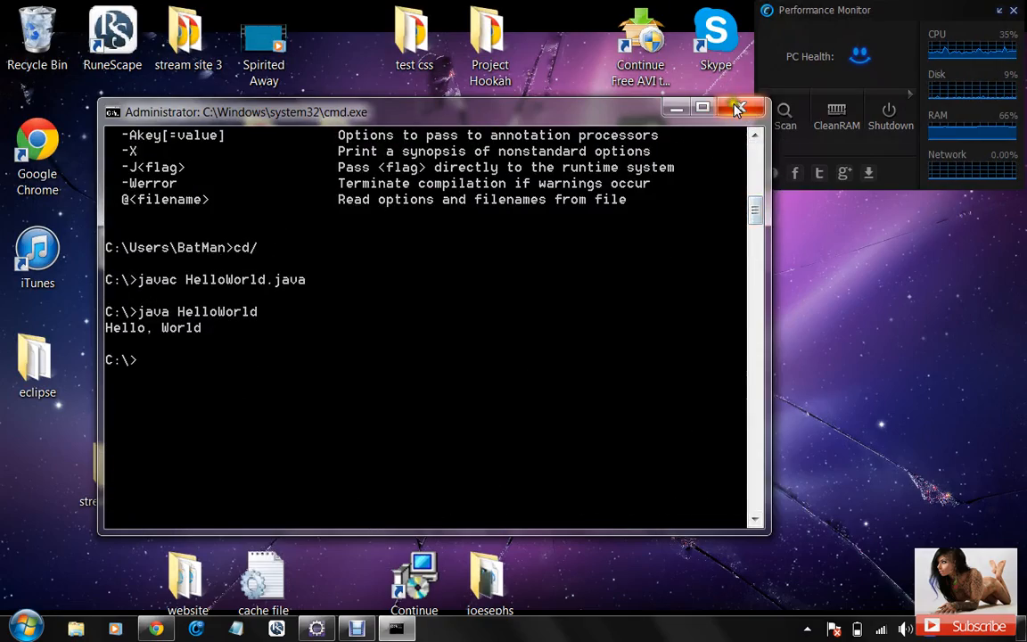
Close the Command Prompt window with its X button
{"action": "left_click", "coordinate": [739, 107]}
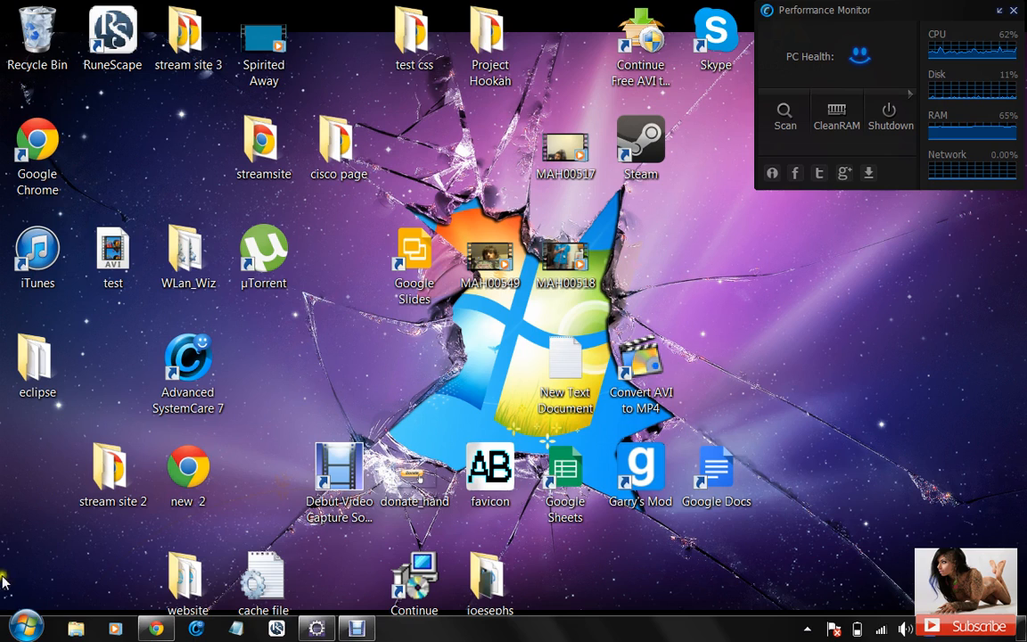
{"action": "mouse_move", "coordinate": [296, 402]}
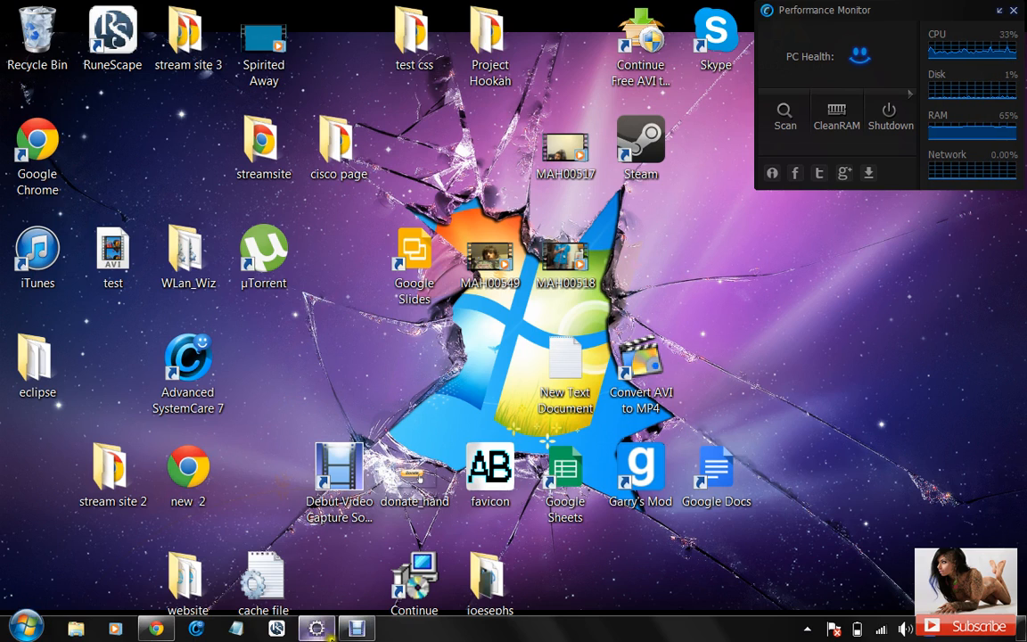
{"action": "mouse_move", "coordinate": [295, 384]}
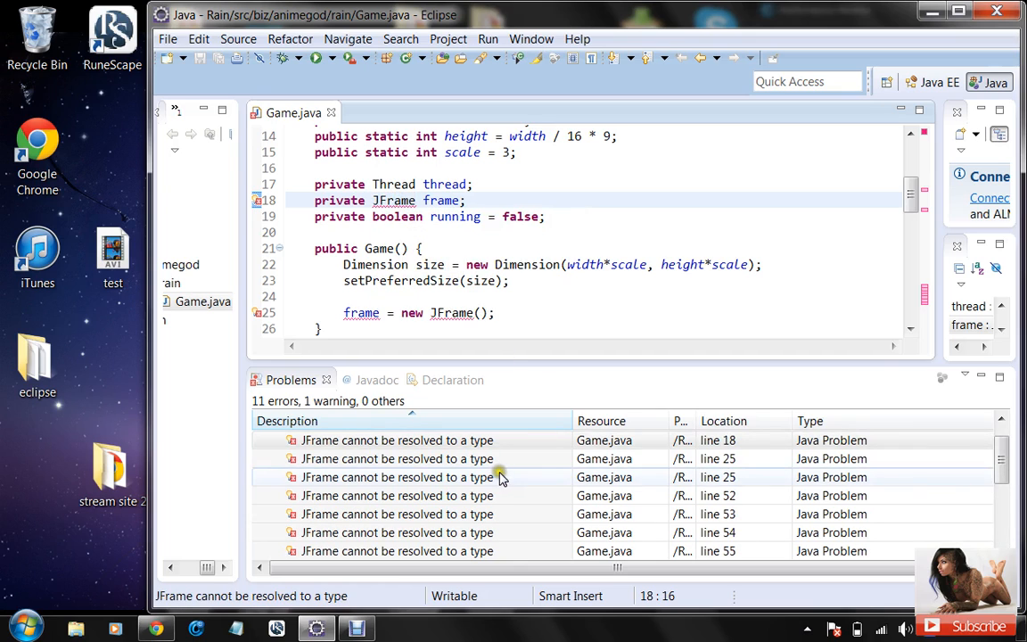
Minimize the Eclipse window showing the Rain project's Game.java
{"action": "scroll", "scroll_direction": "down", "scroll_amount": 3}
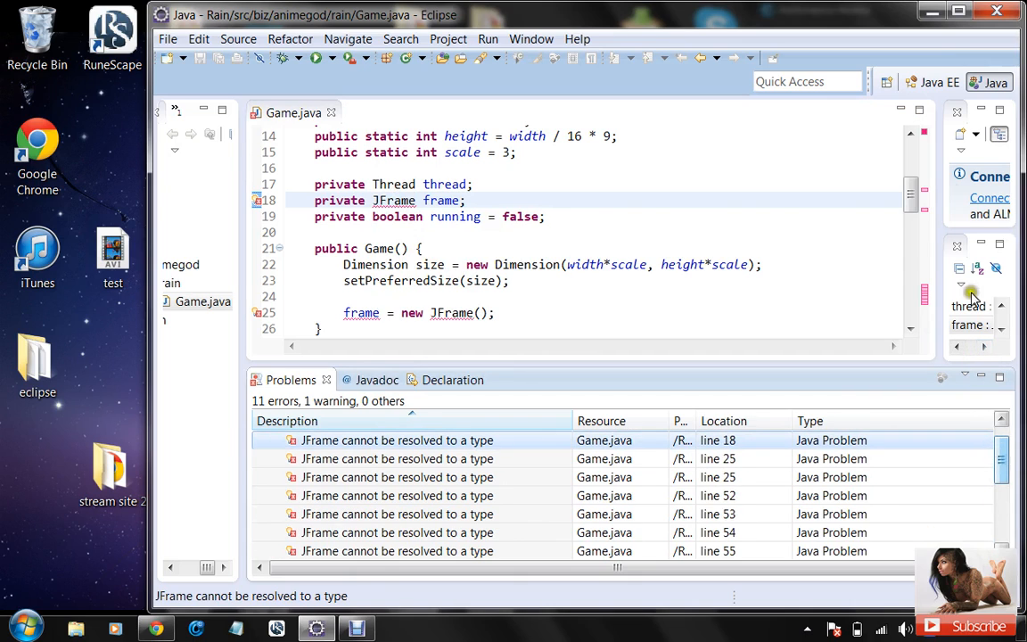
{"action": "left_click", "coordinate": [355, 629]}
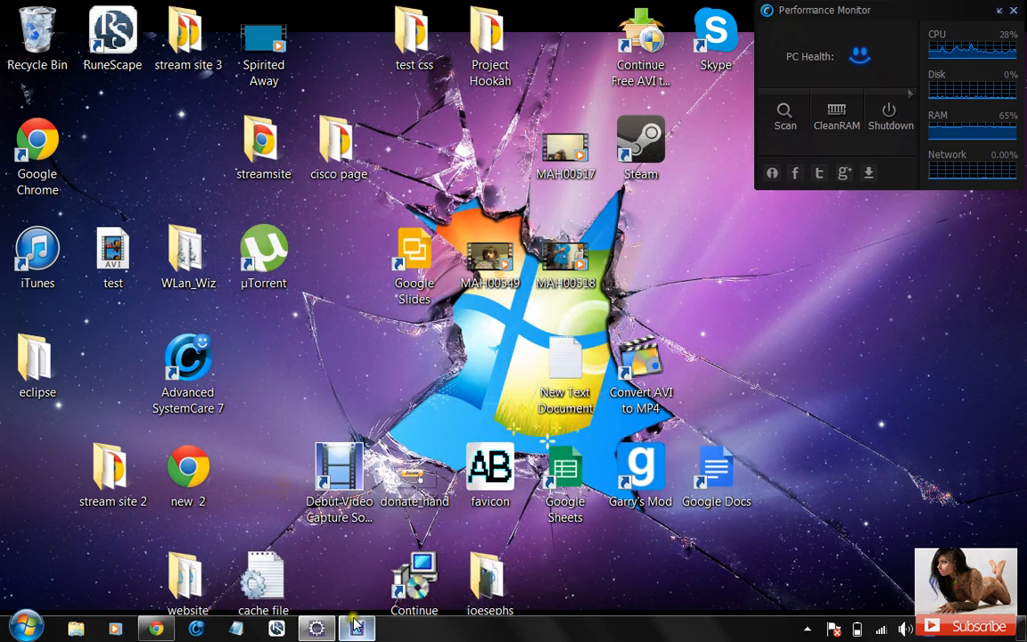